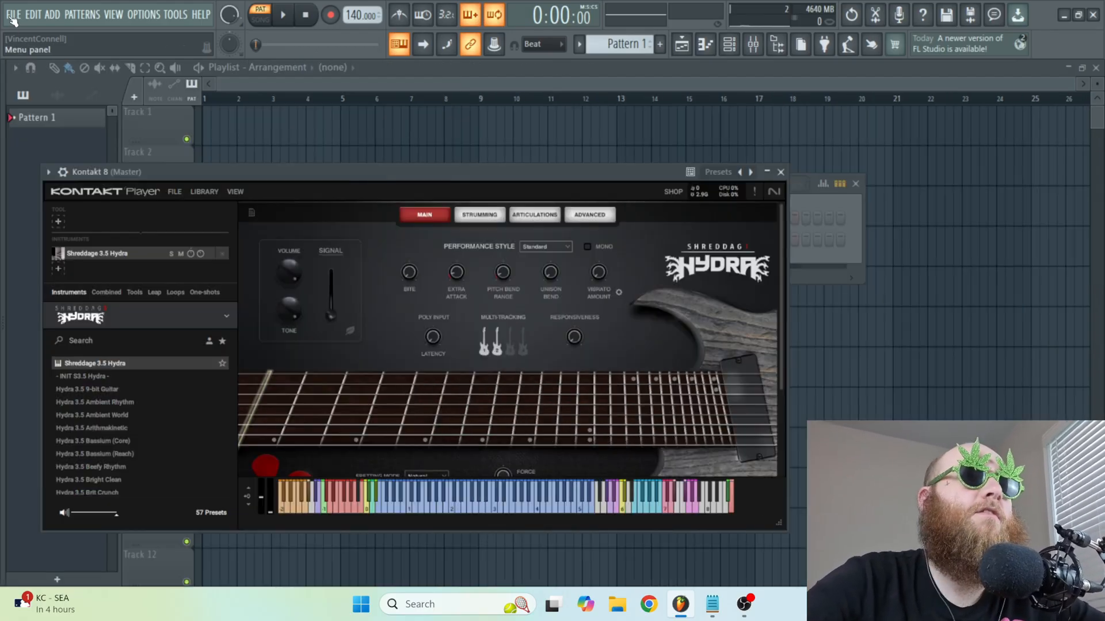
Step: Bring the Serum plugin window to the front, over the Kontakt 8 Hydra guitar window
click(176, 14)
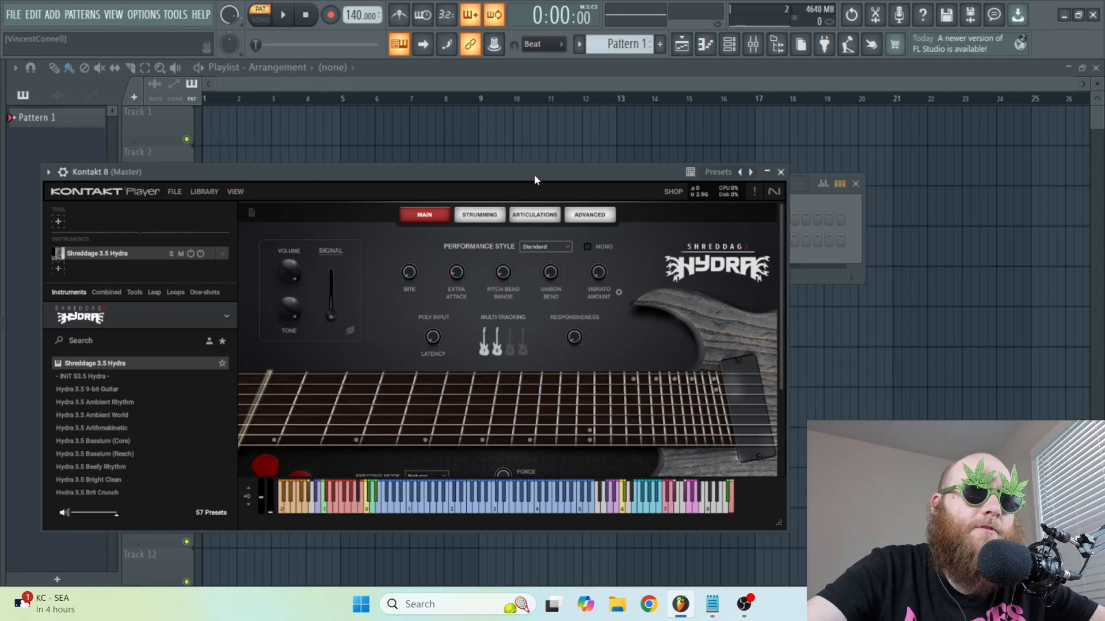
mouse_move(595, 261)
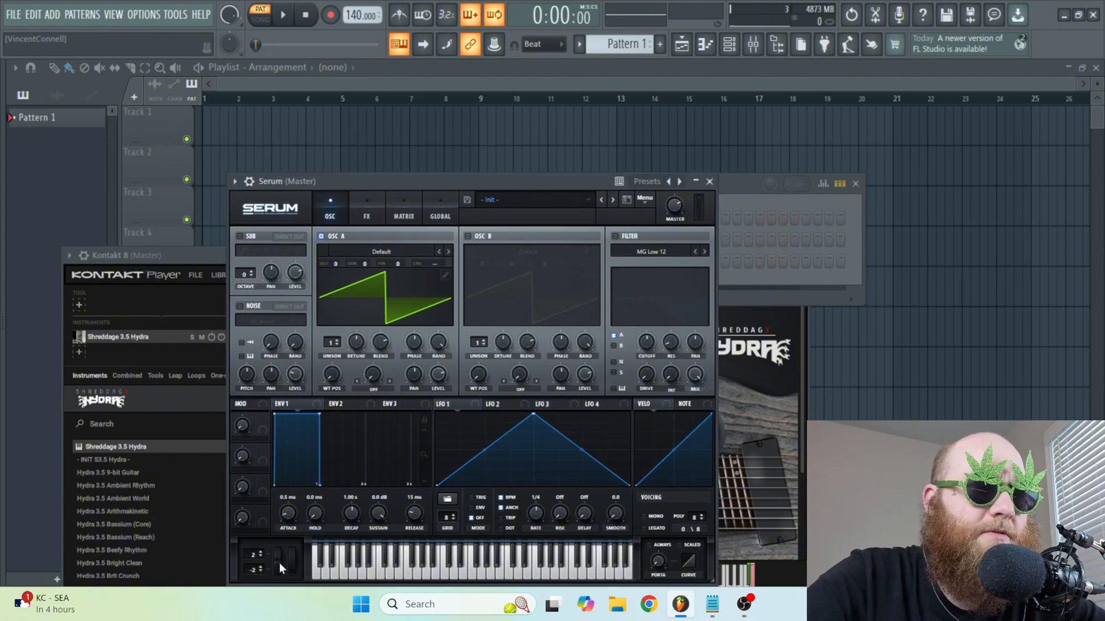
Step: Close the Serum and Kontakt windows and show the channel rack with Serum, Kontakt 8, Sampler and pitch-bend channels
click(176, 13)
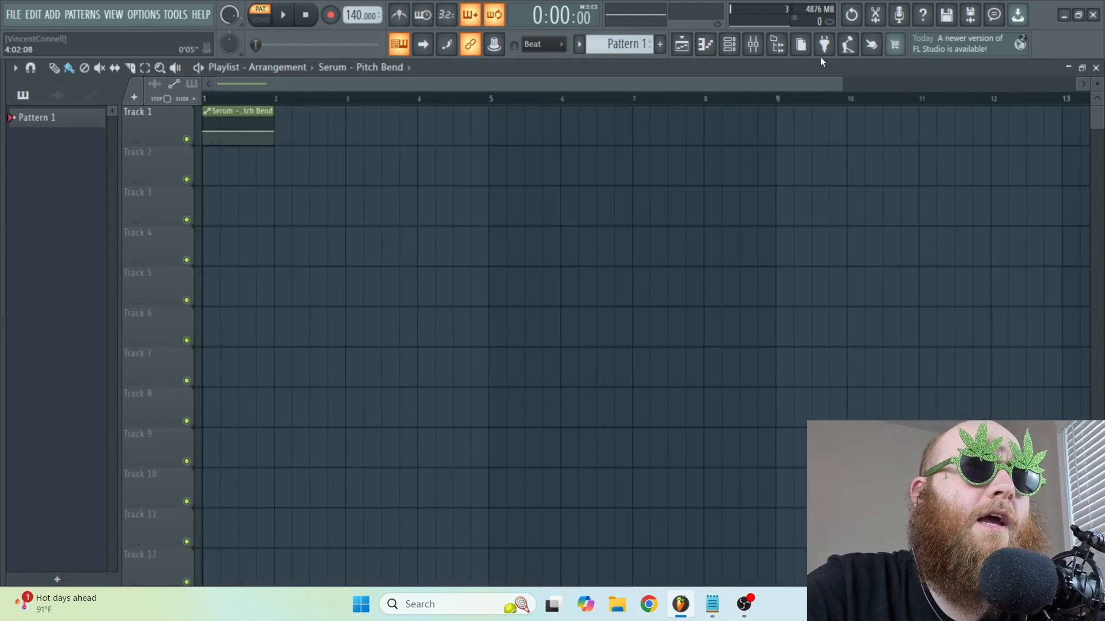
click(260, 19)
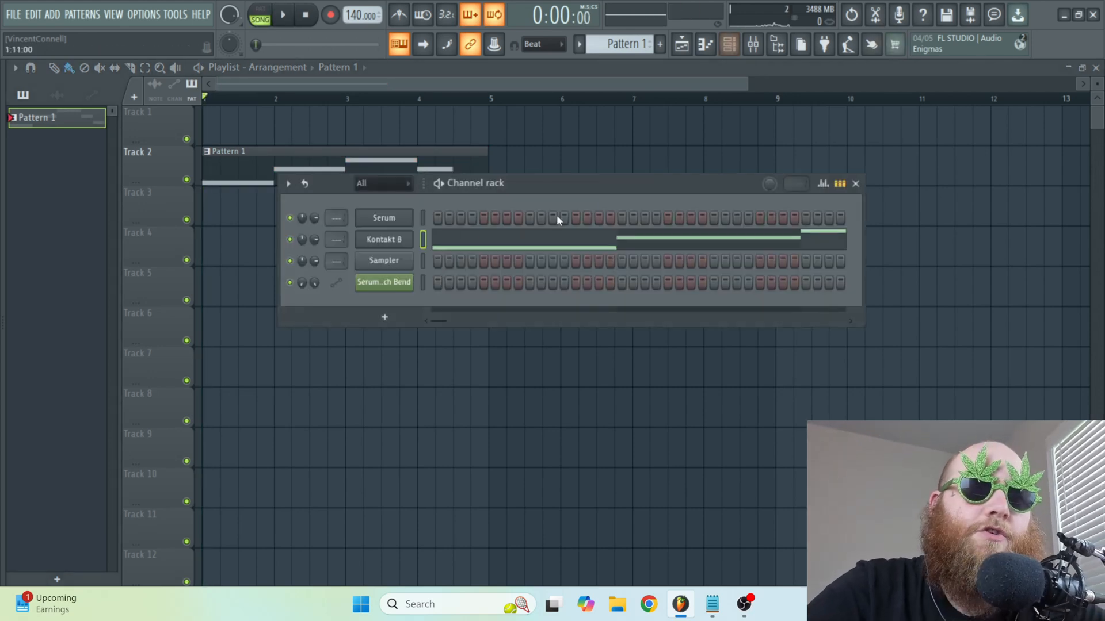
Step: Record the Kontakt Hydra guitar into Edison with record mode On input, starting playback to capture
click(383, 239)
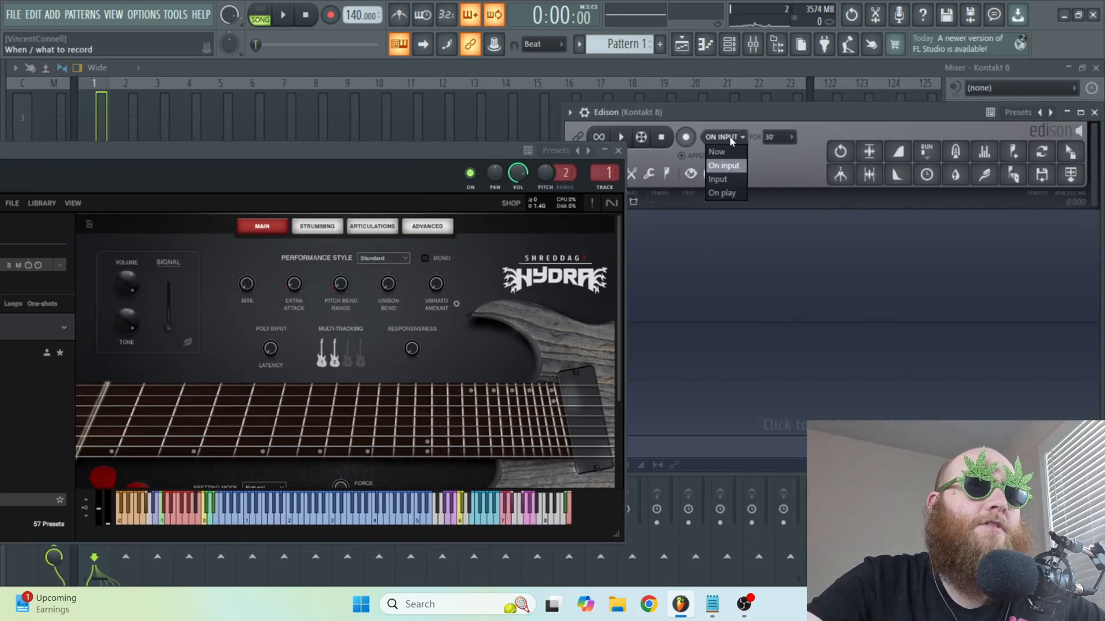
click(722, 192)
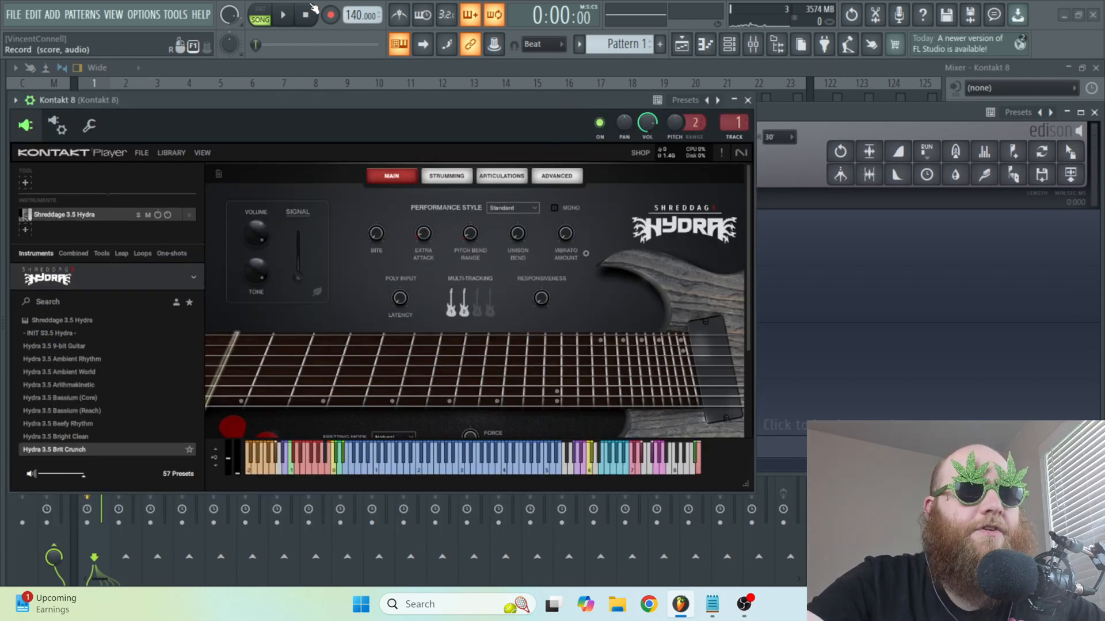
click(282, 14)
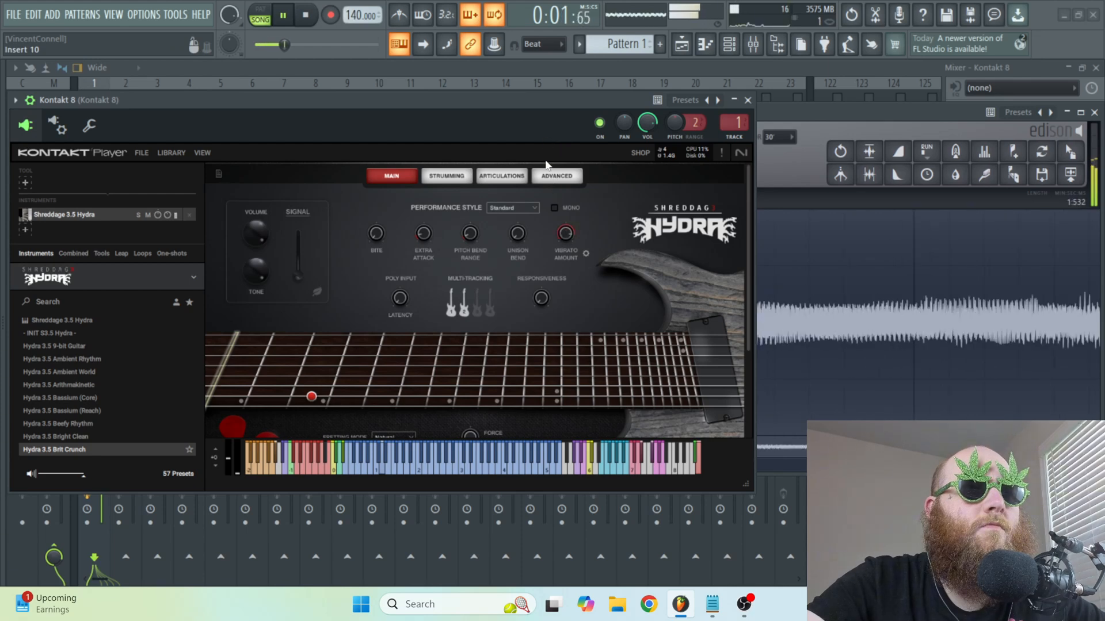